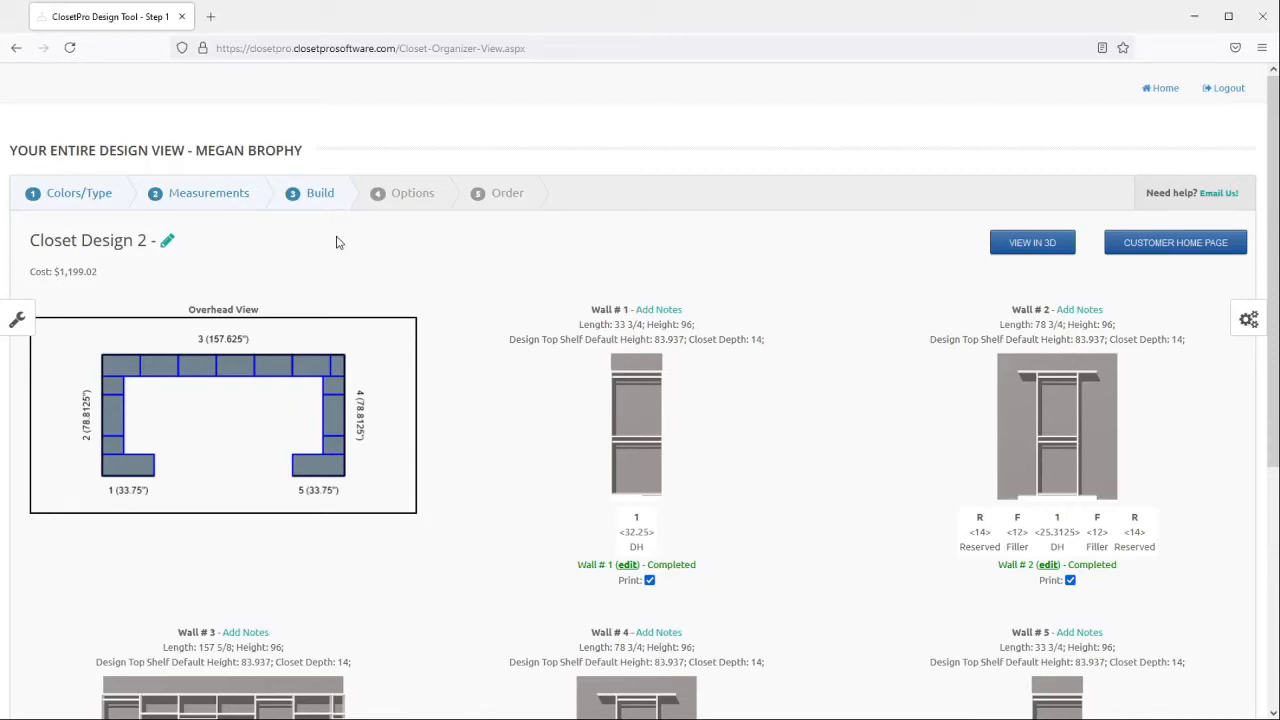
mouse_move(300, 224)
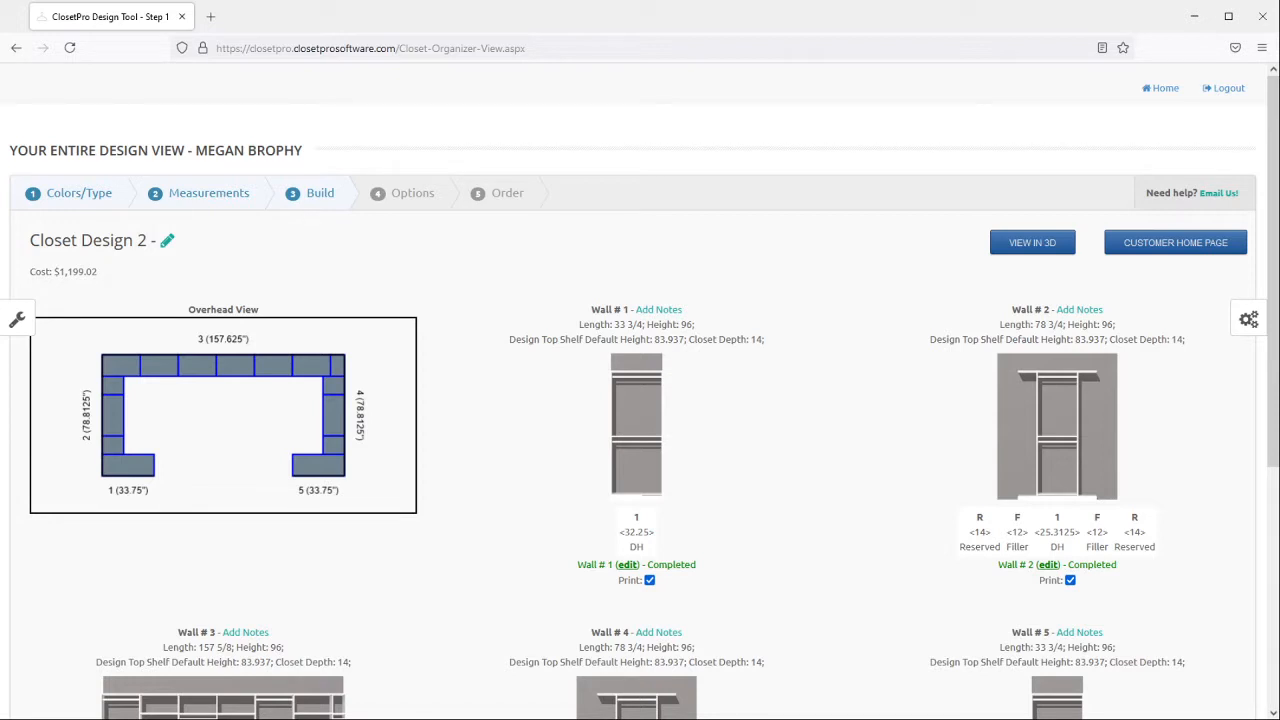
mouse_move(1032, 248)
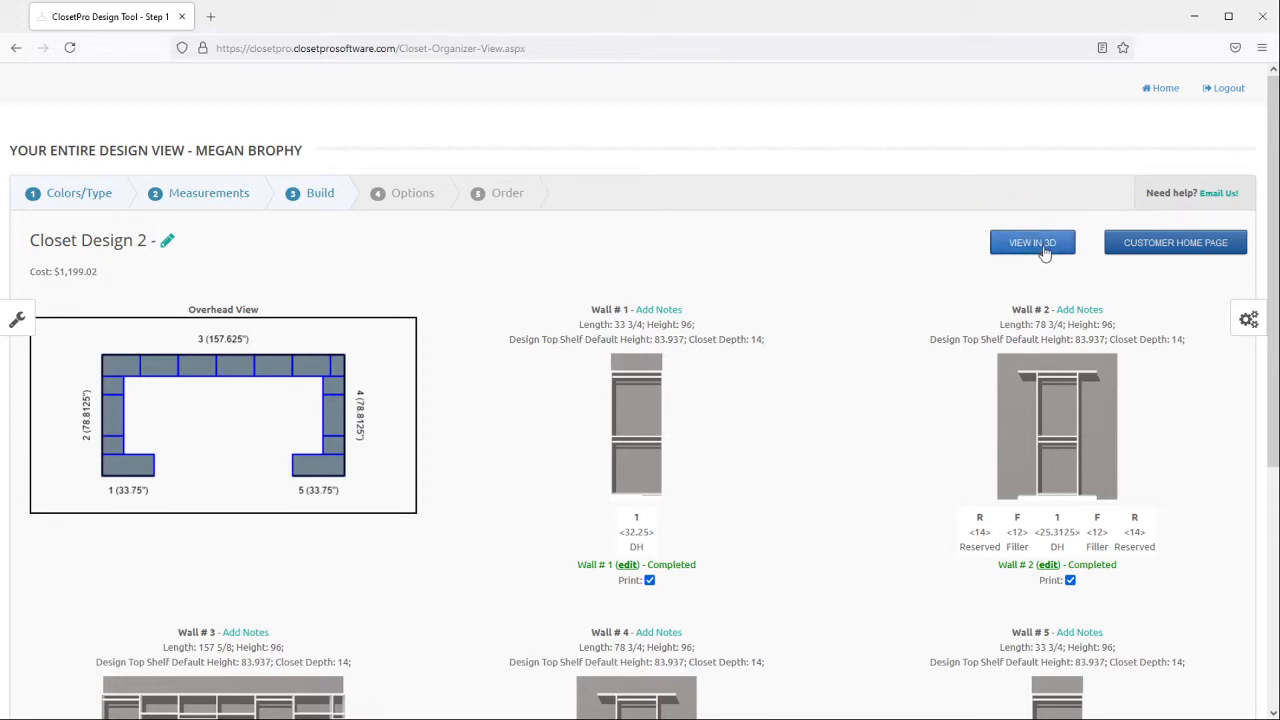
View the closet in 3D with a Wood 11 dark wood floor and Tan walls.
click(1032, 242)
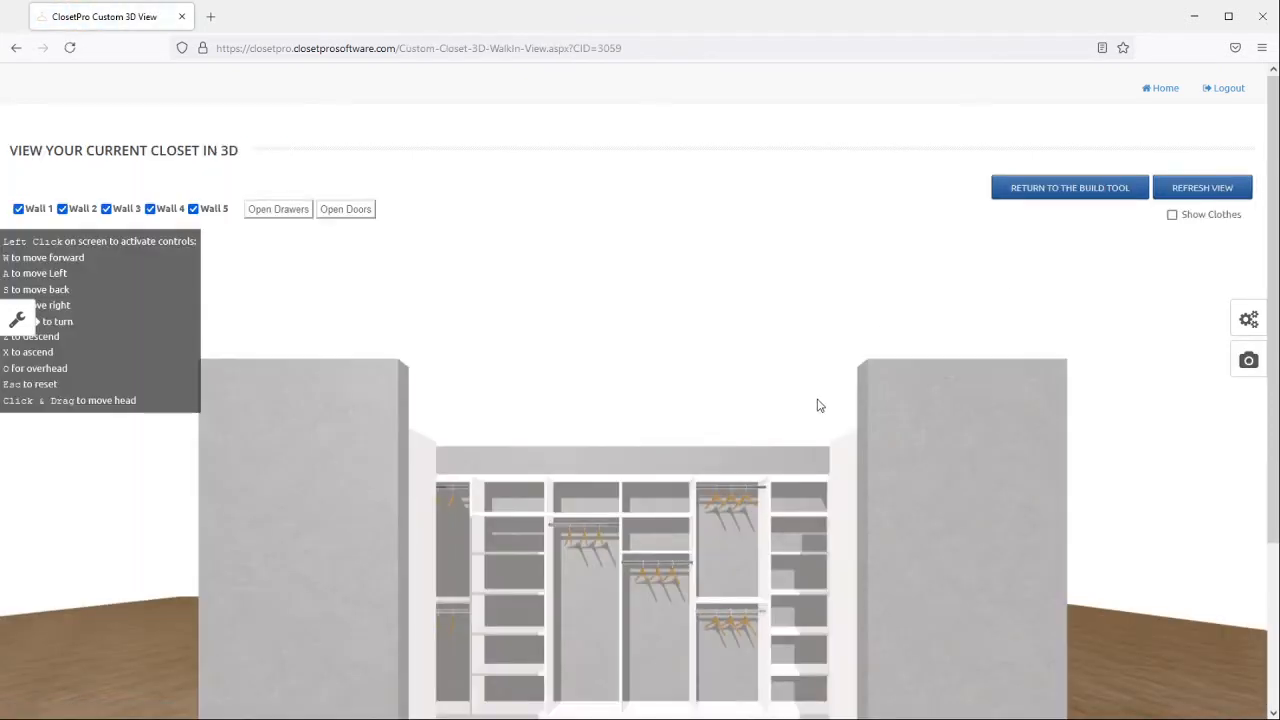
scroll(down, 3)
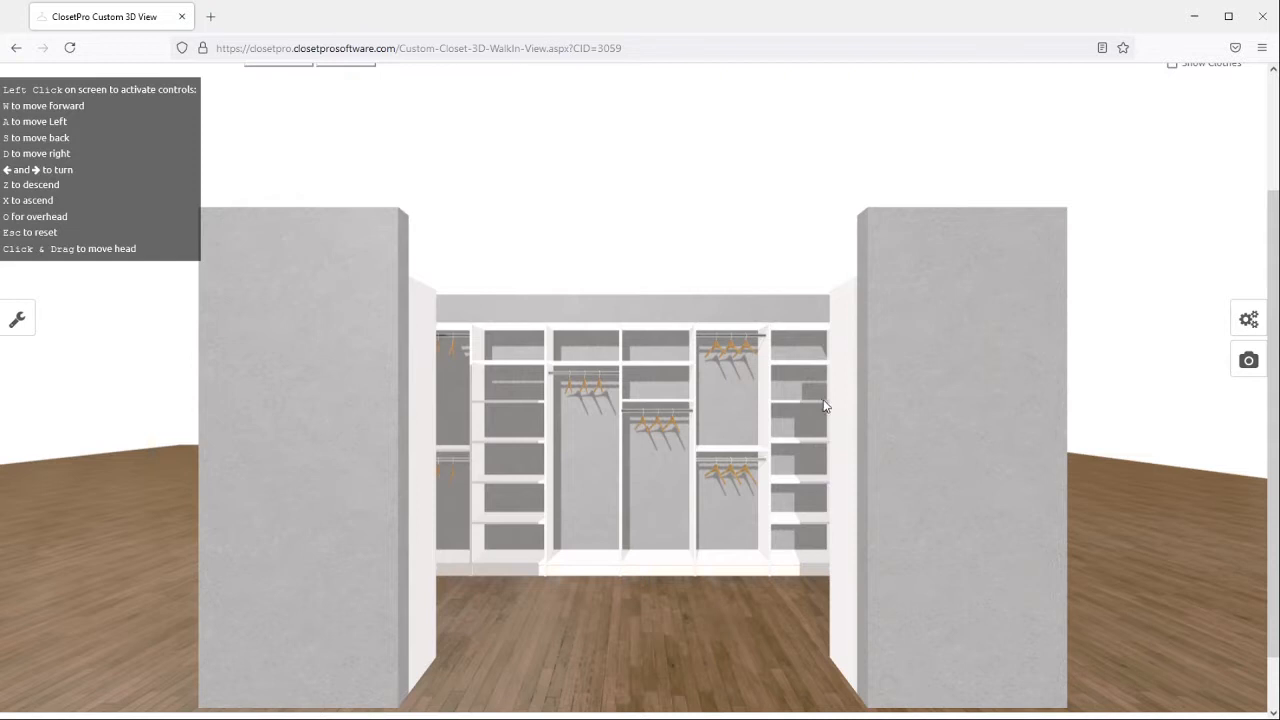
mouse_move(950, 500)
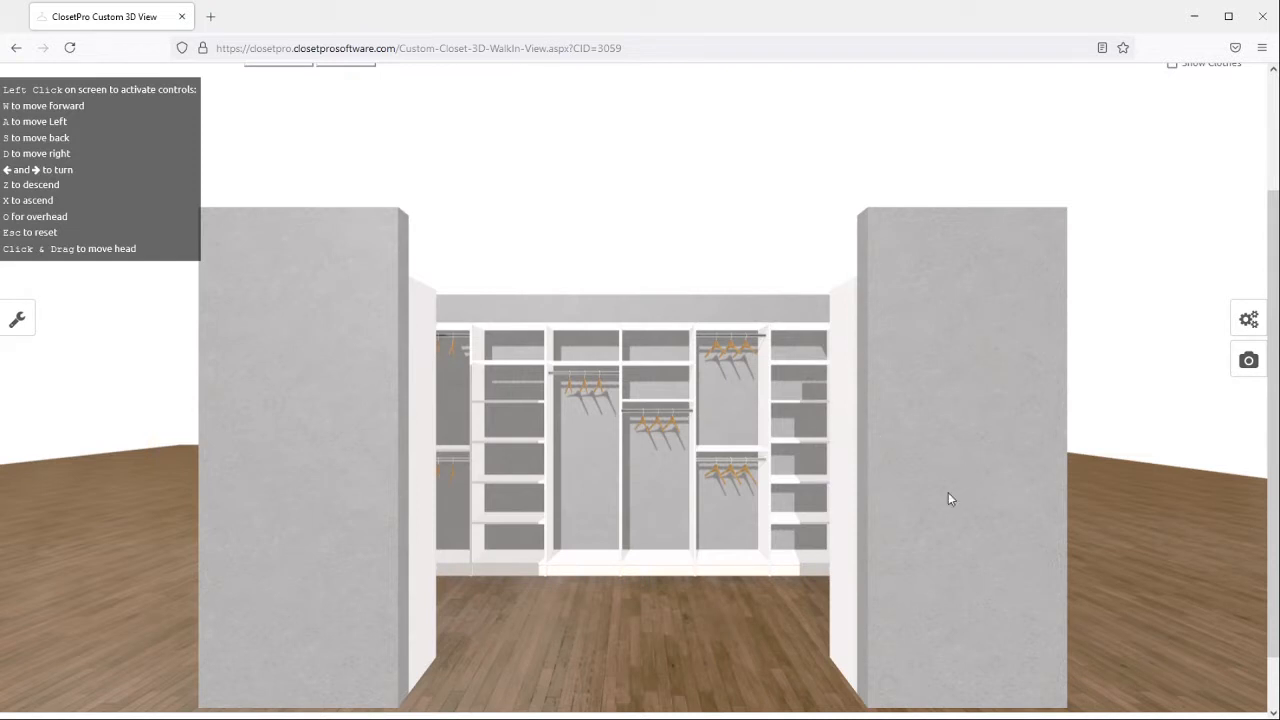
mouse_move(562, 652)
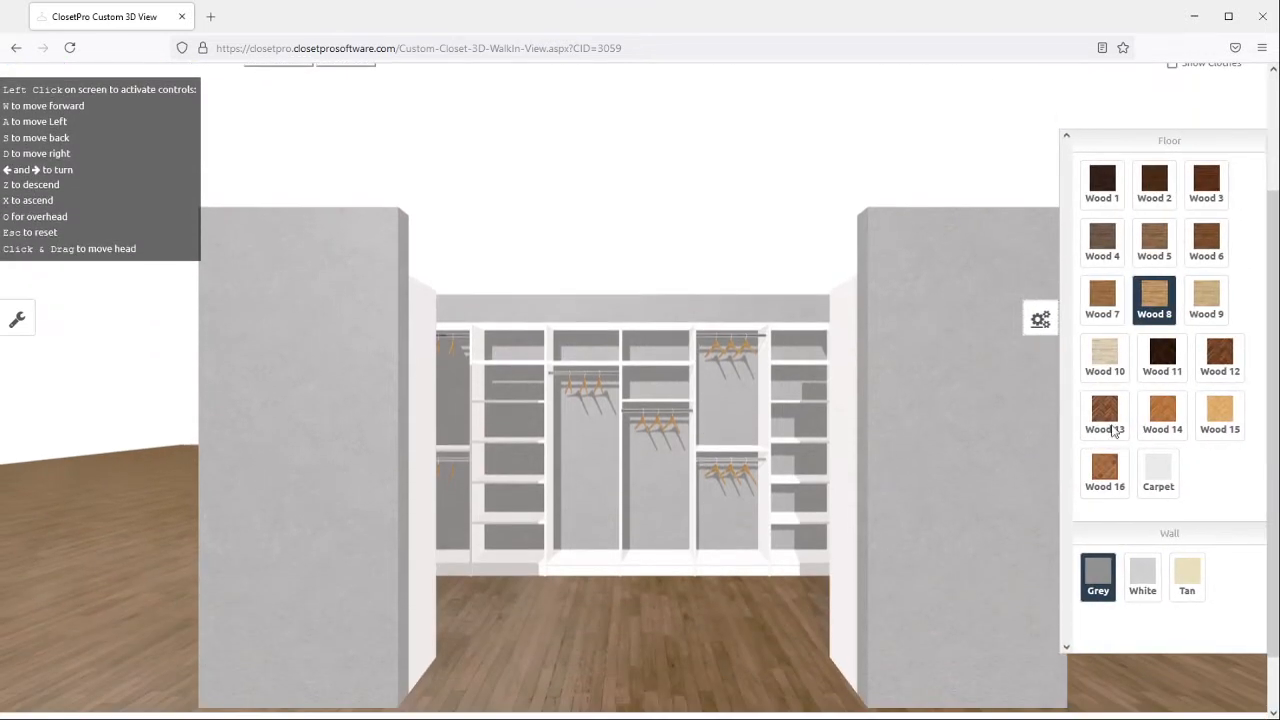
click(1162, 358)
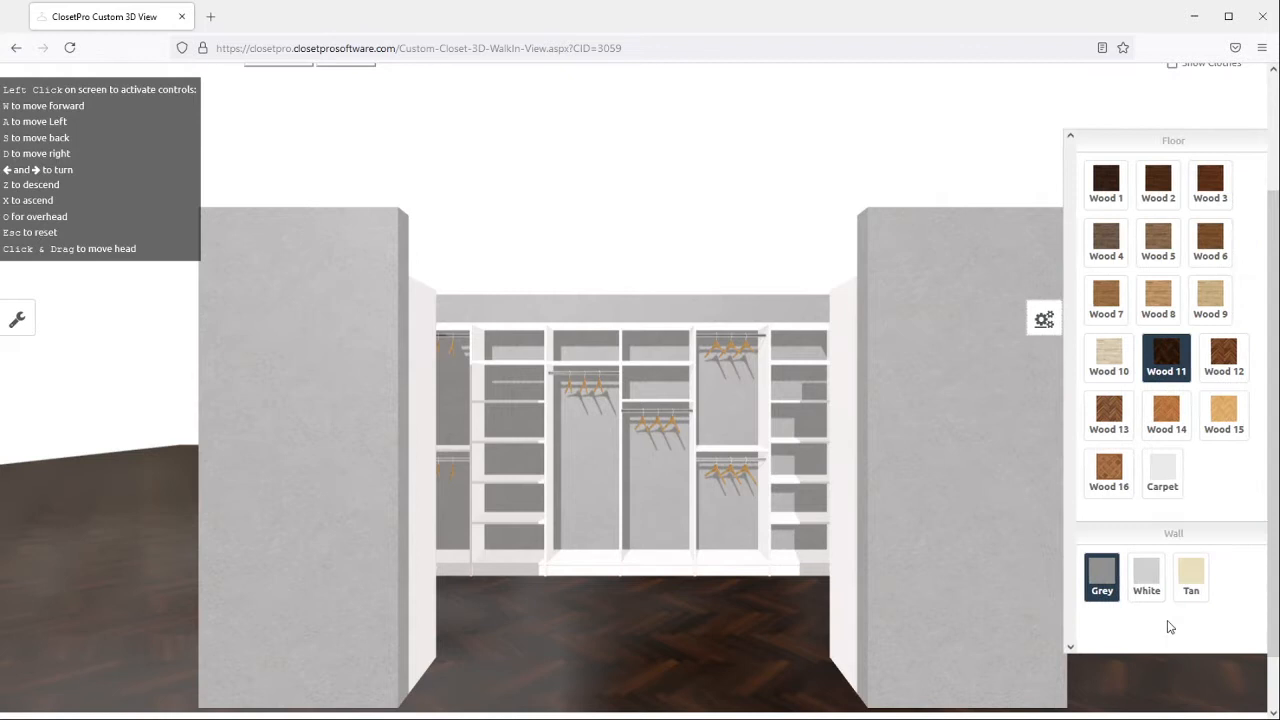
click(1146, 576)
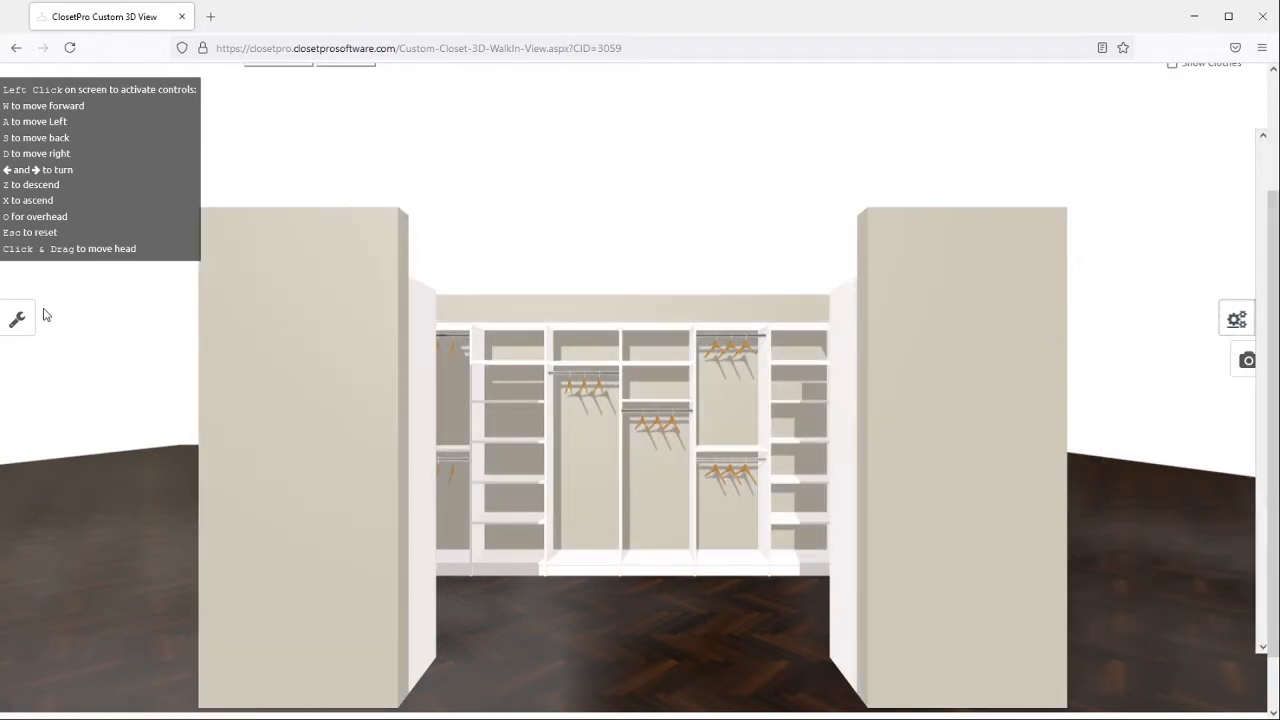
Apply a custom light blue wall colour from the Advanced Walls colour picker.
click(16, 318)
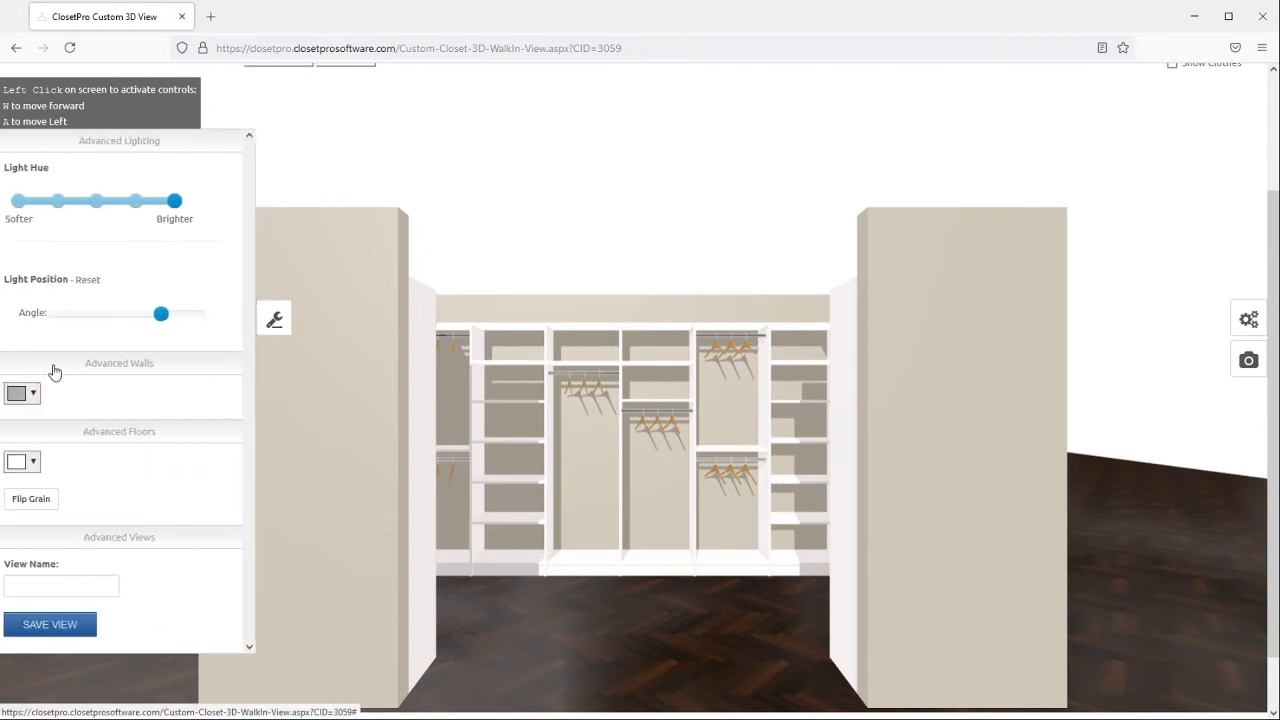
click(32, 392)
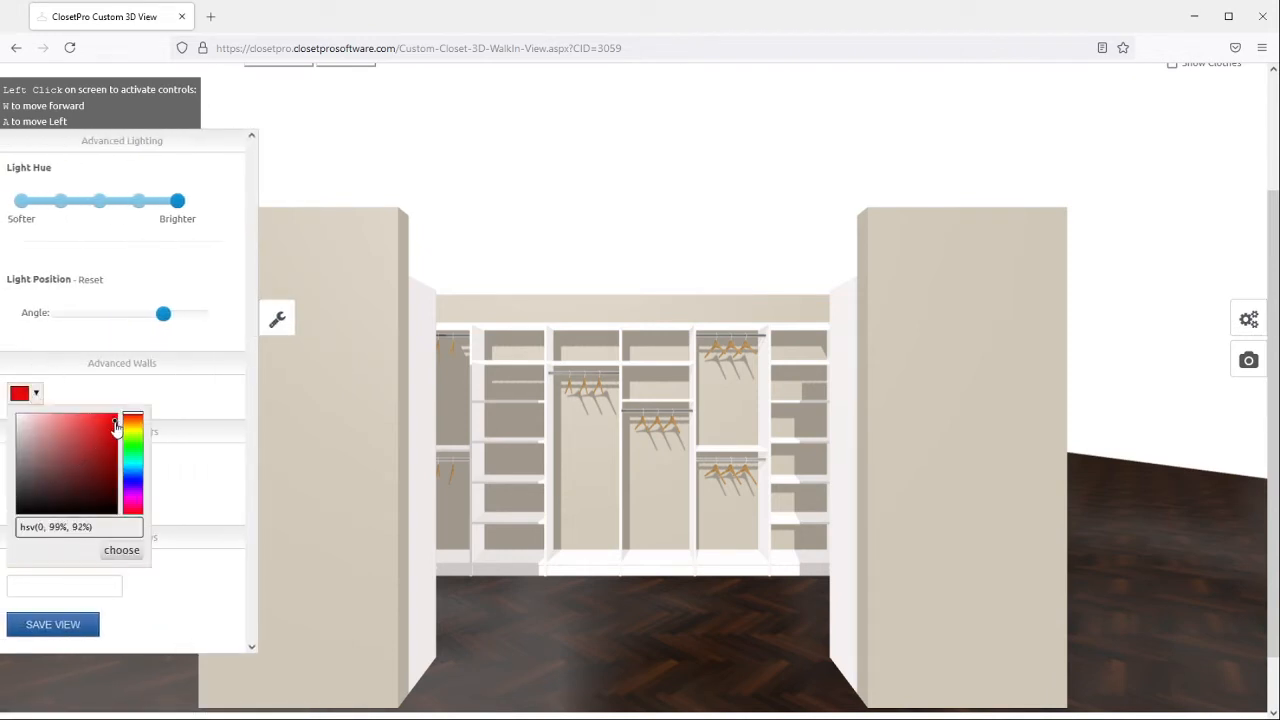
click(68, 456)
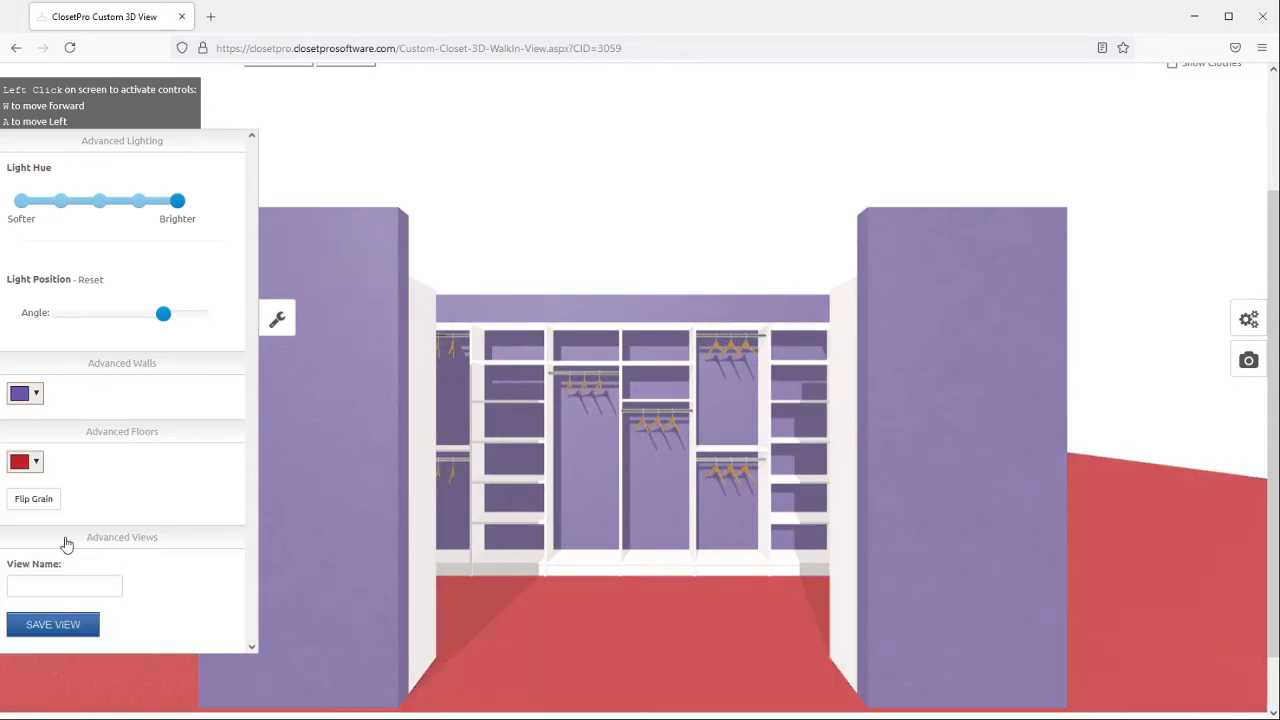
click(24, 392)
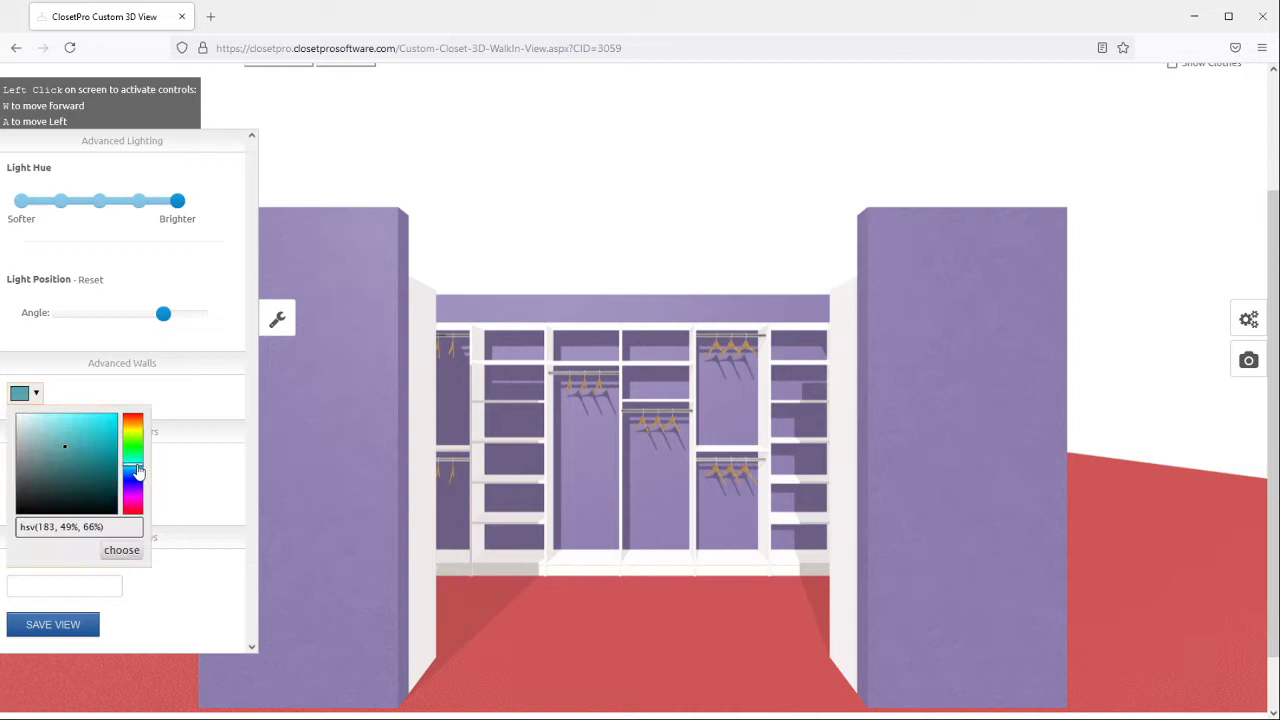
click(56, 434)
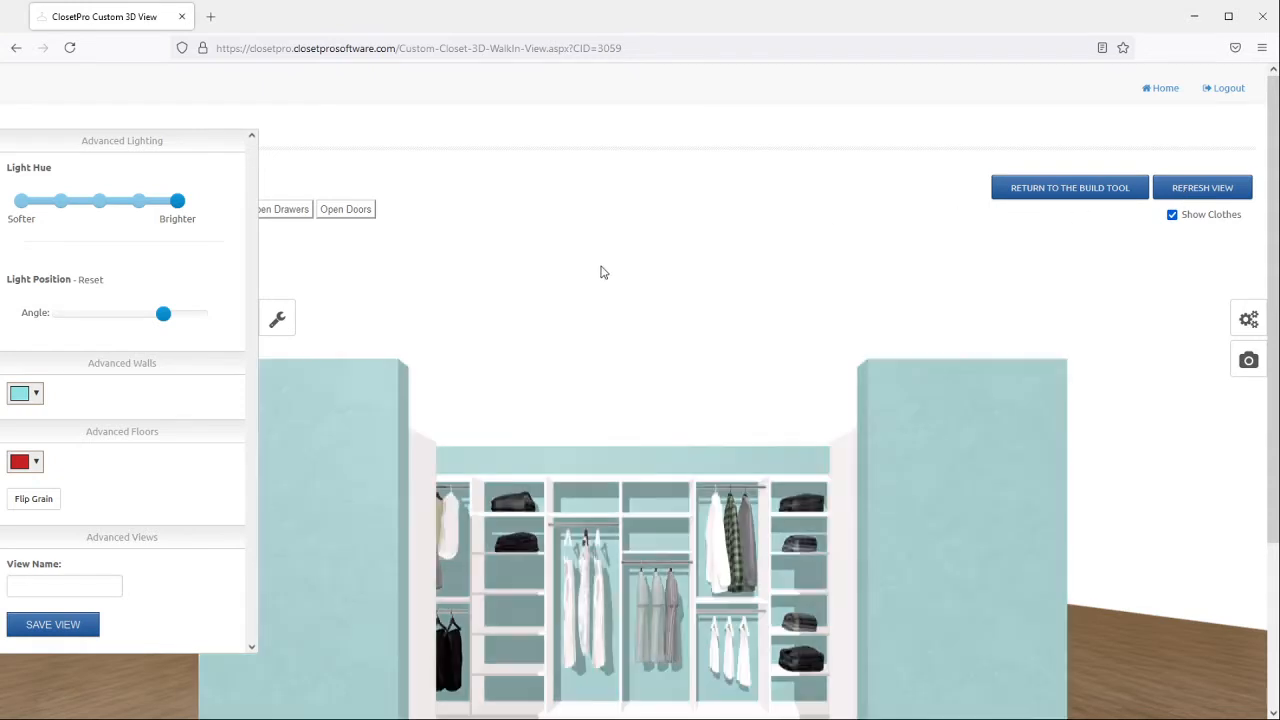
Walk inside the closet and save that perspective as a view named 'View 2'.
click(604, 272)
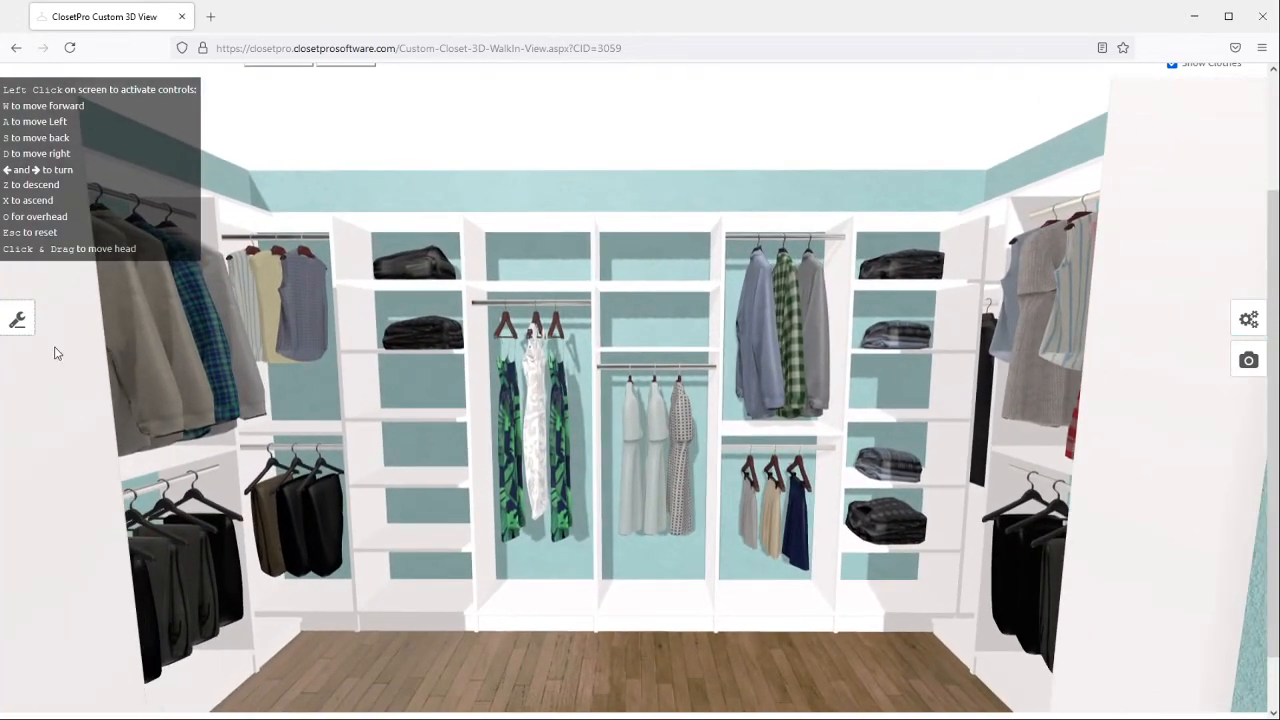
click(16, 318)
text(Vie)
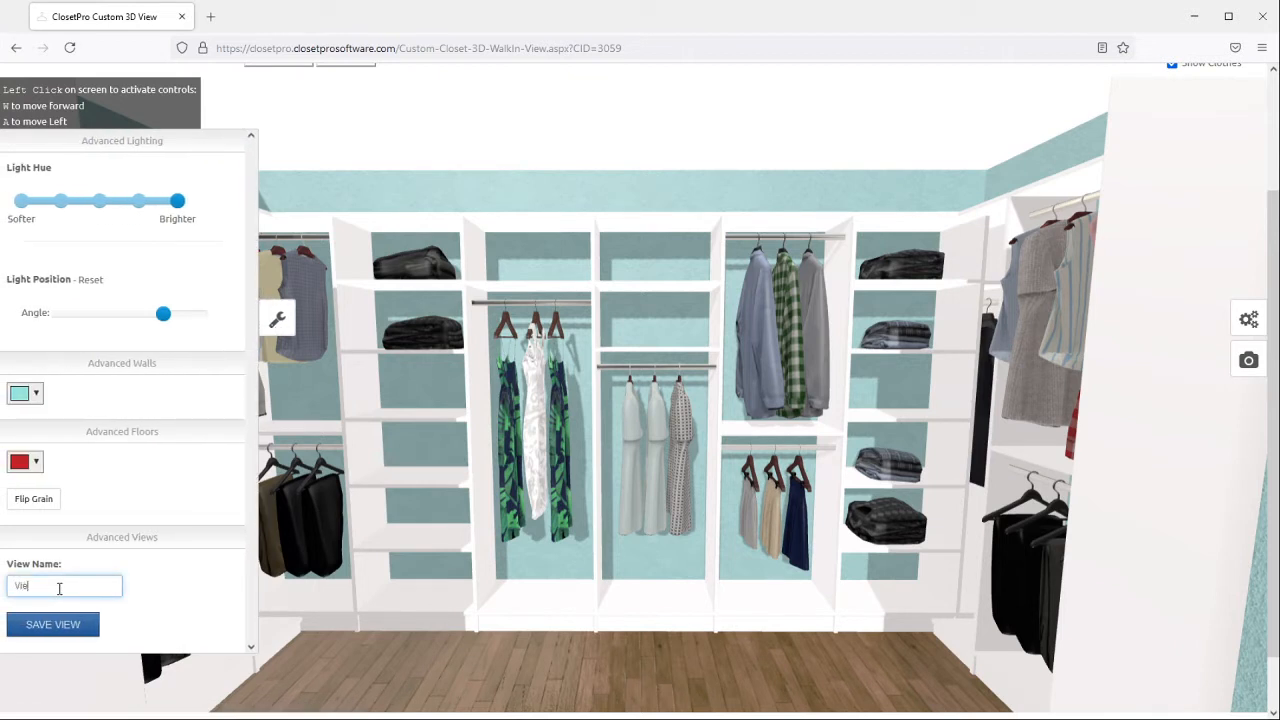
click(52, 624)
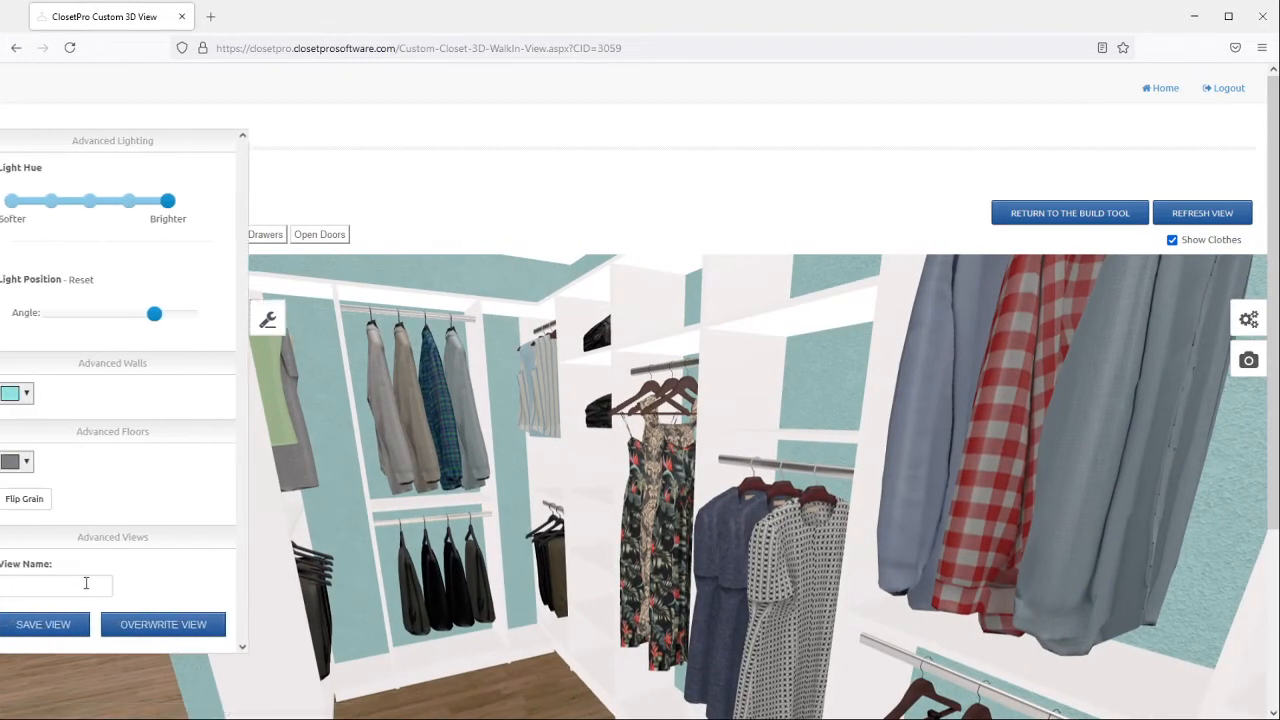
text(View 2)
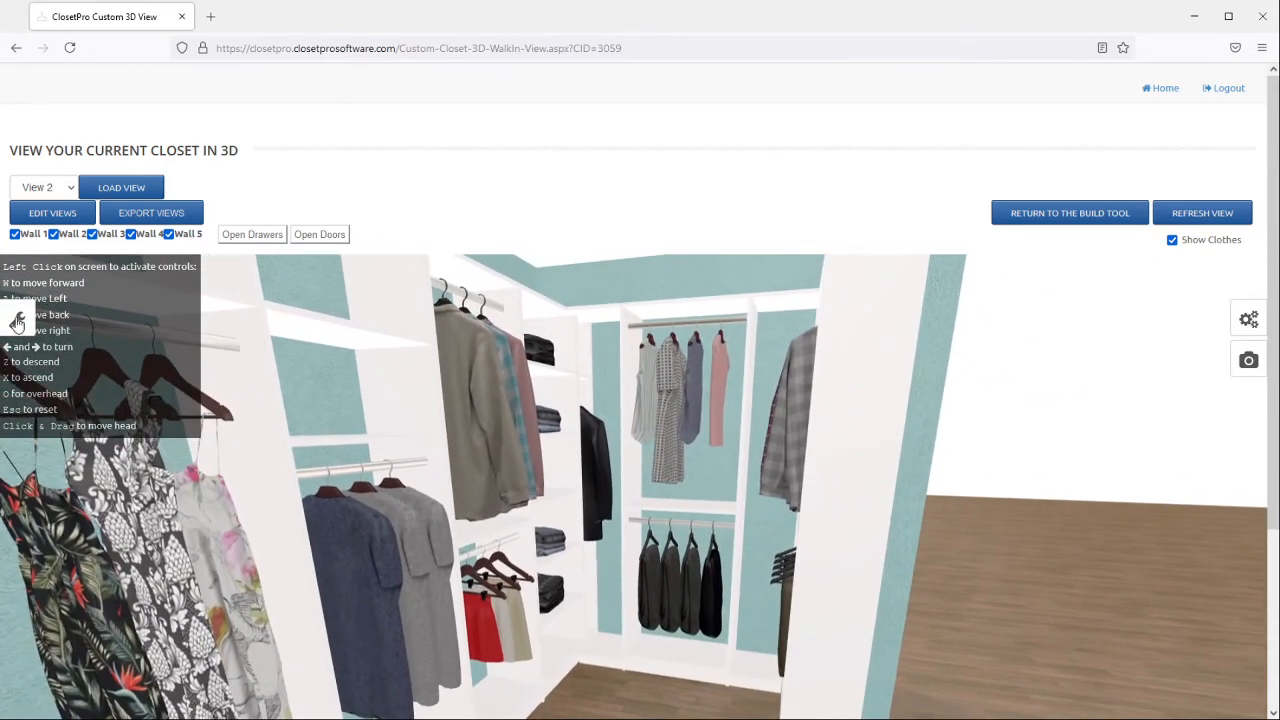
Save another interior camera angle as 'View 3'.
click(1248, 318)
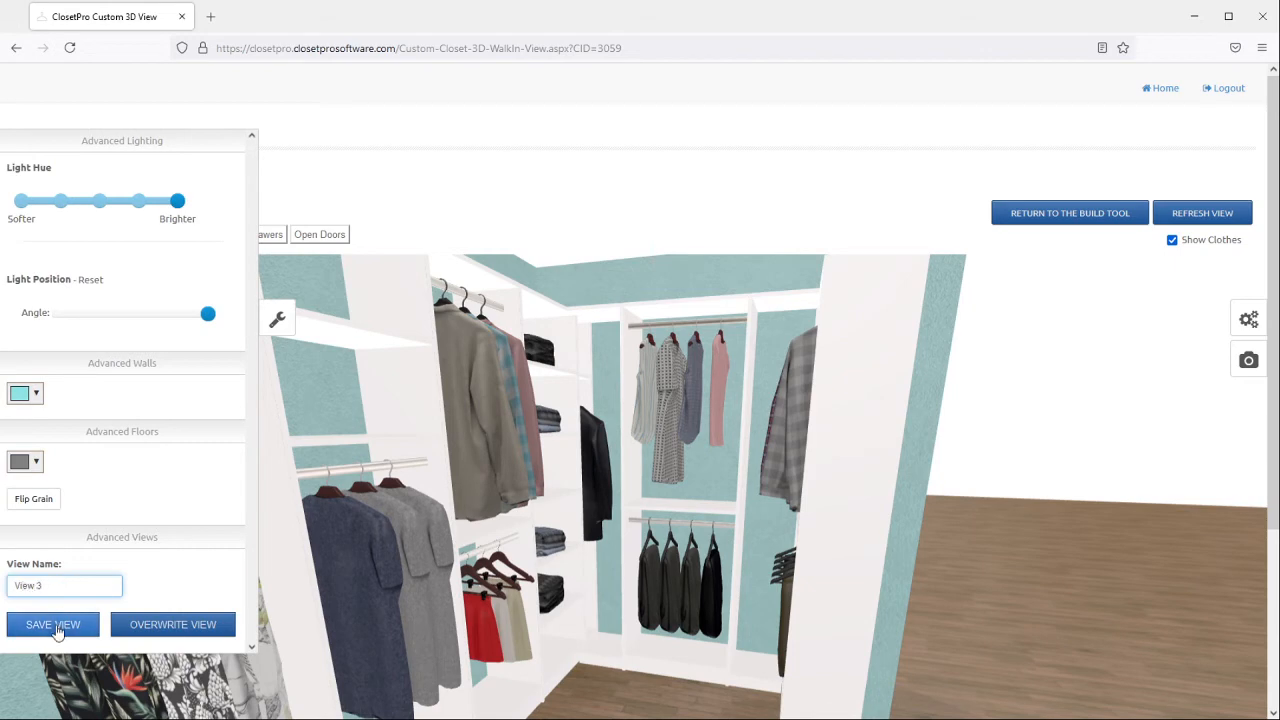
click(52, 624)
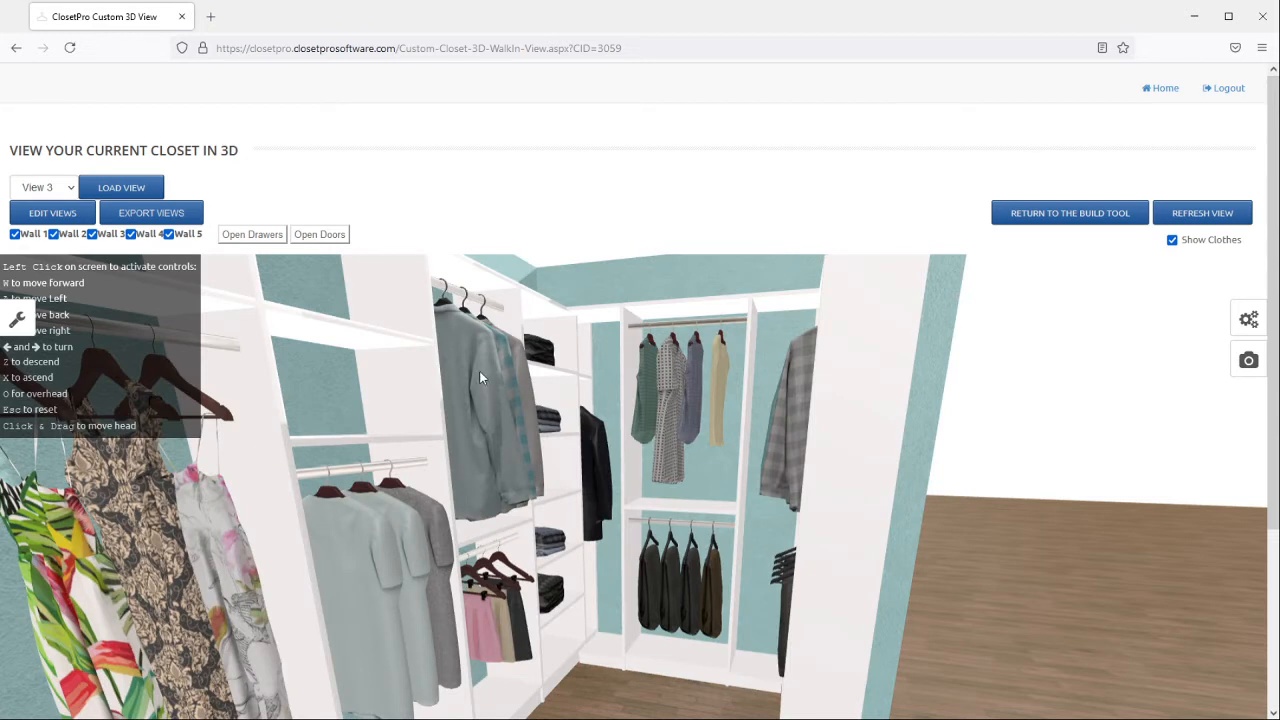
mouse_move(938, 314)
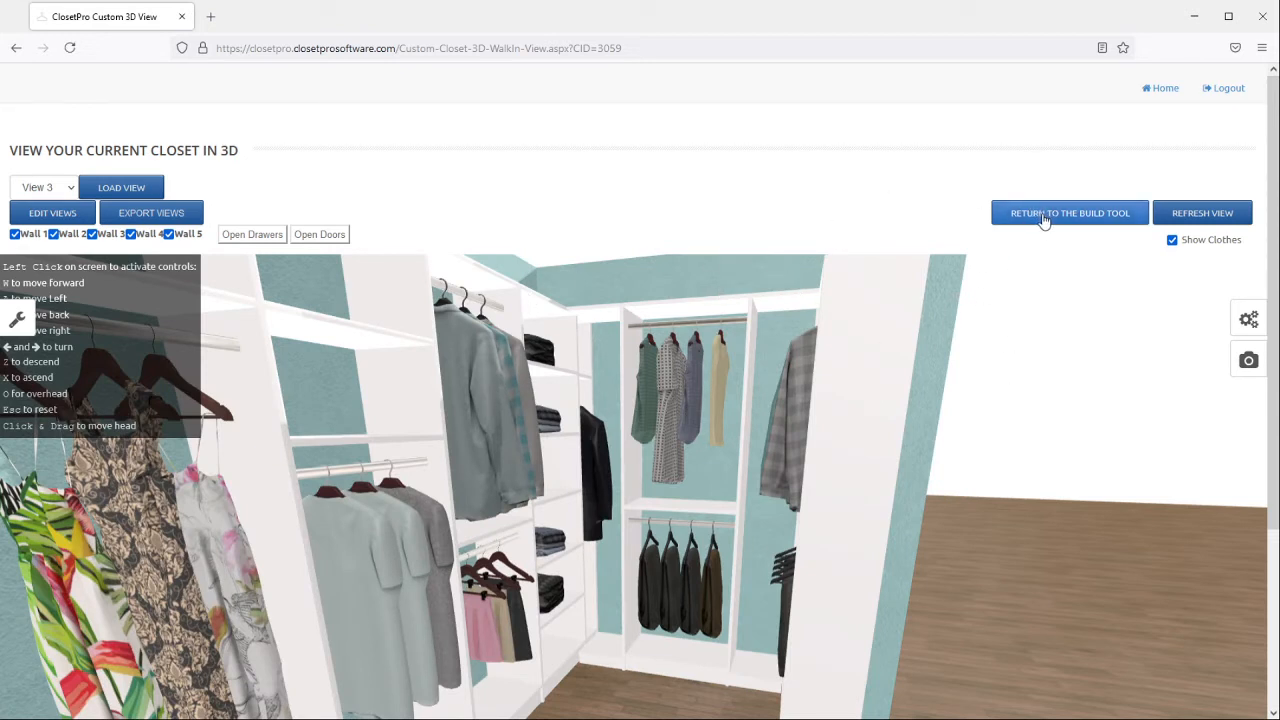
Return to the Build page showing Closet Design 2's layout and five wall elevations.
click(1068, 212)
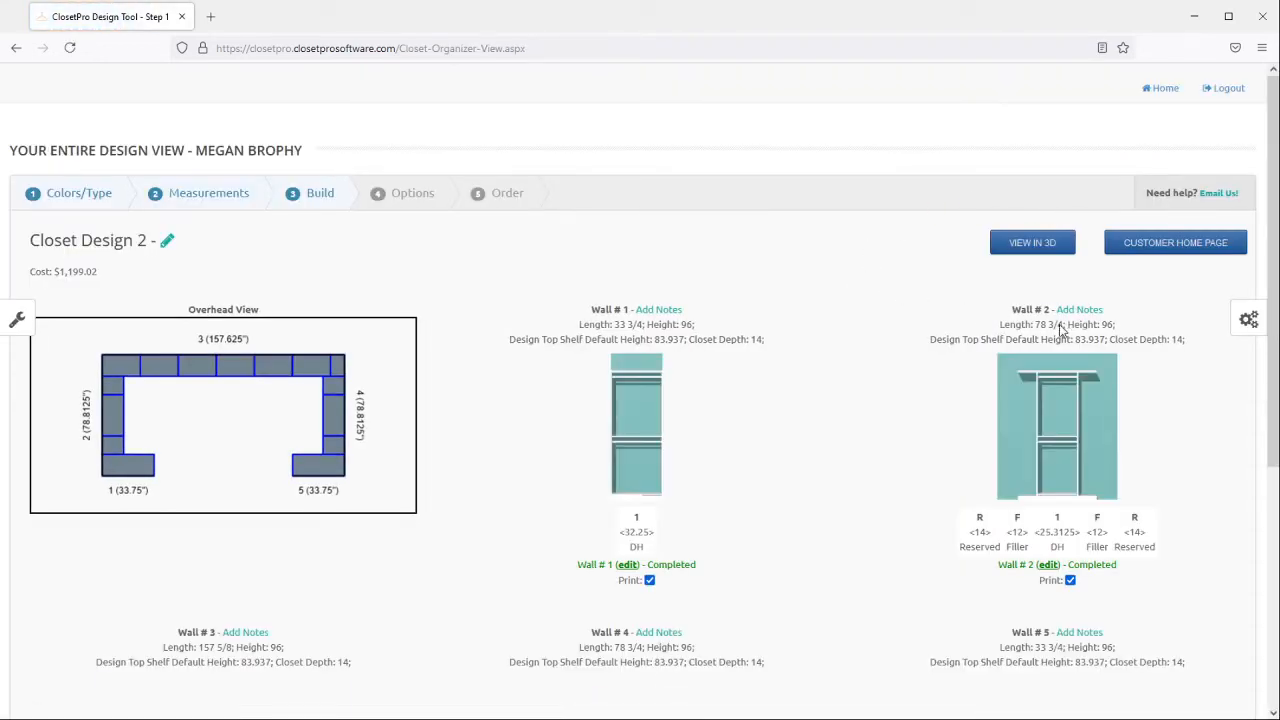
scroll(down, 3)
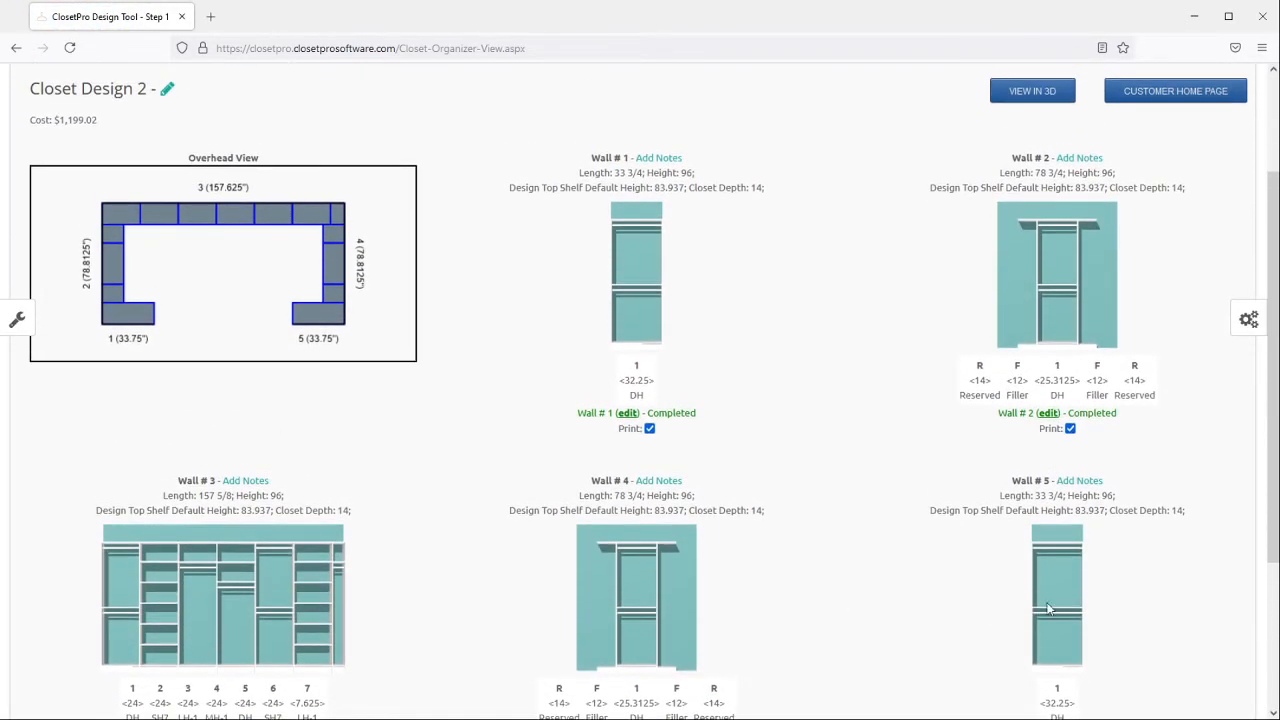
mouse_move(1036, 624)
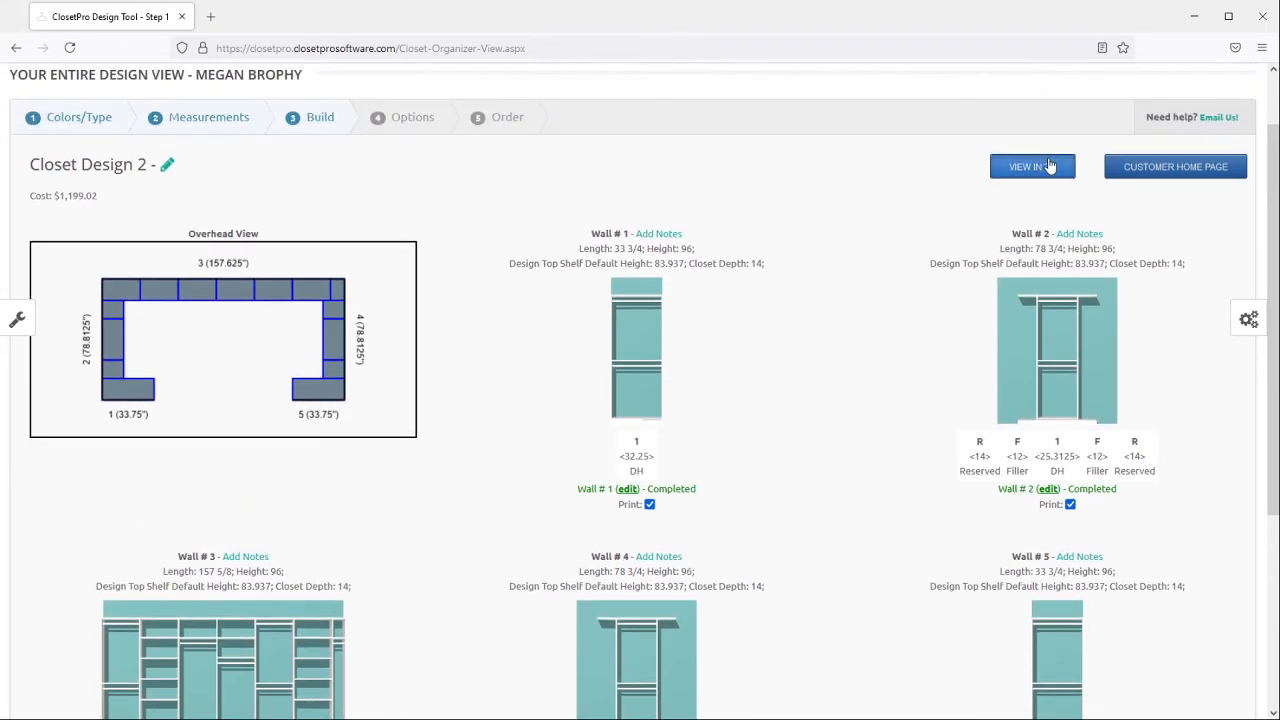
Reopen the 3D view and load saved View 2, then View 3.
click(1032, 166)
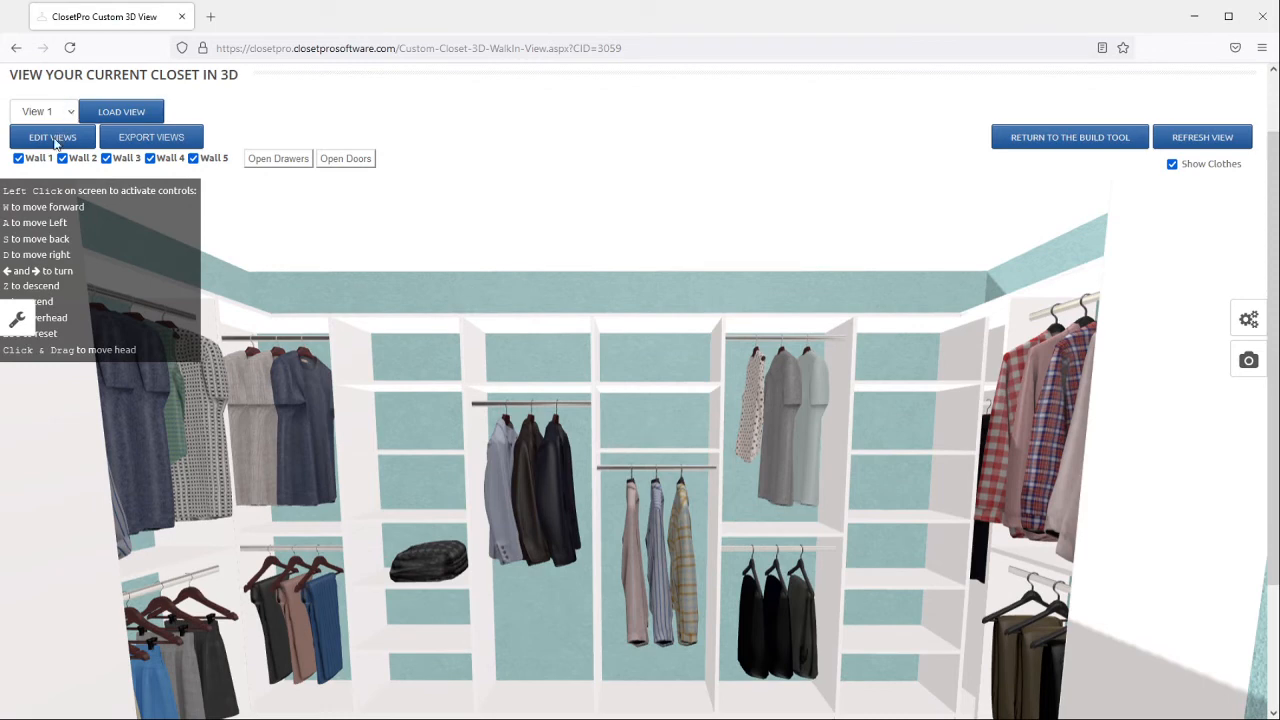
click(120, 112)
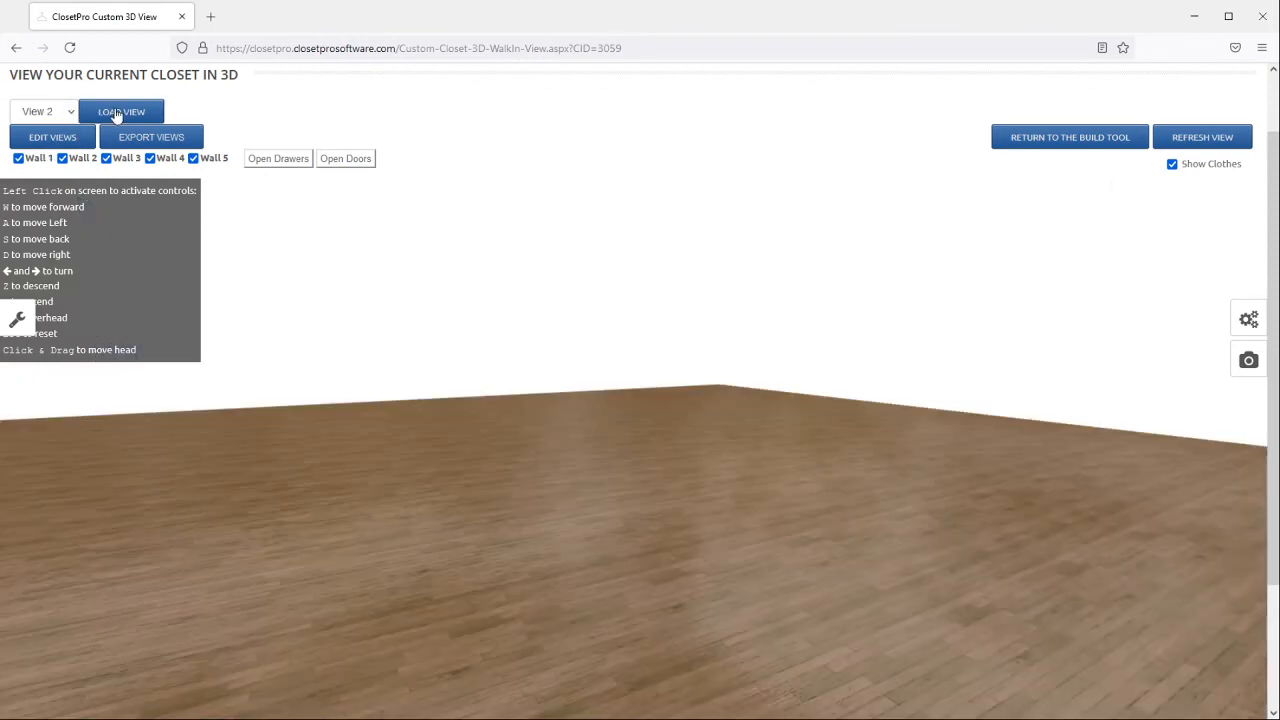
click(120, 112)
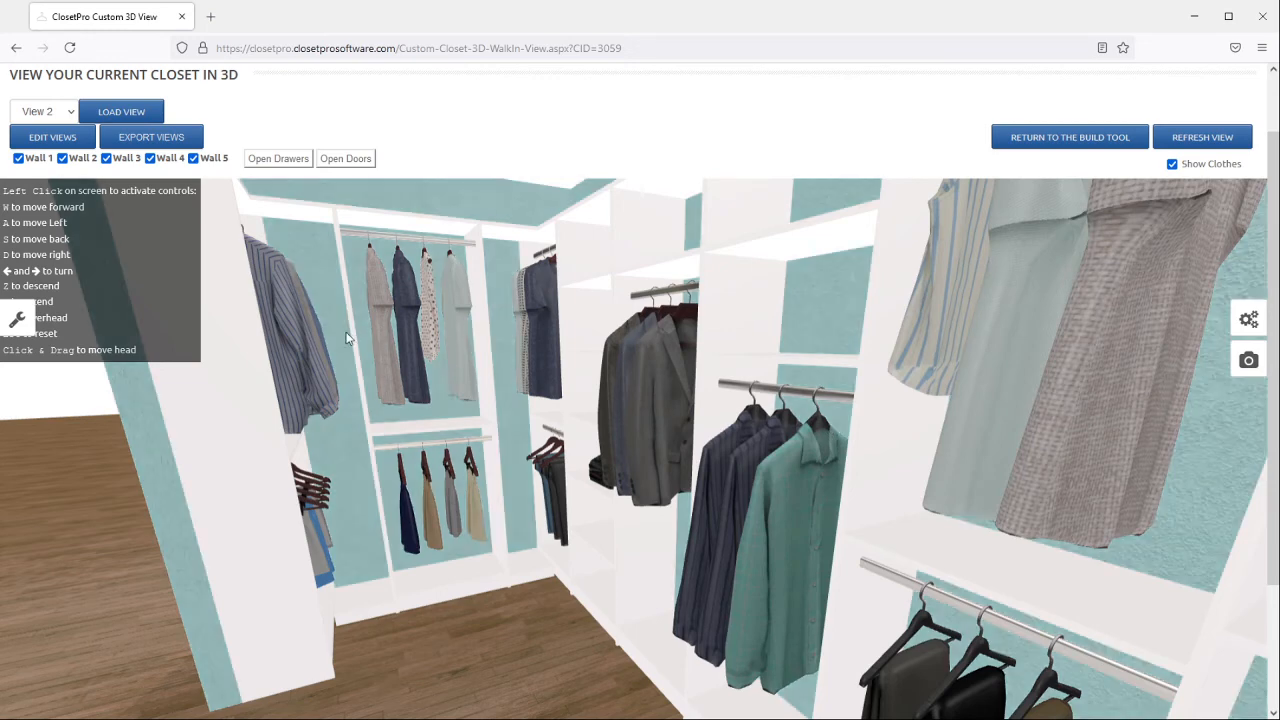
click(44, 112)
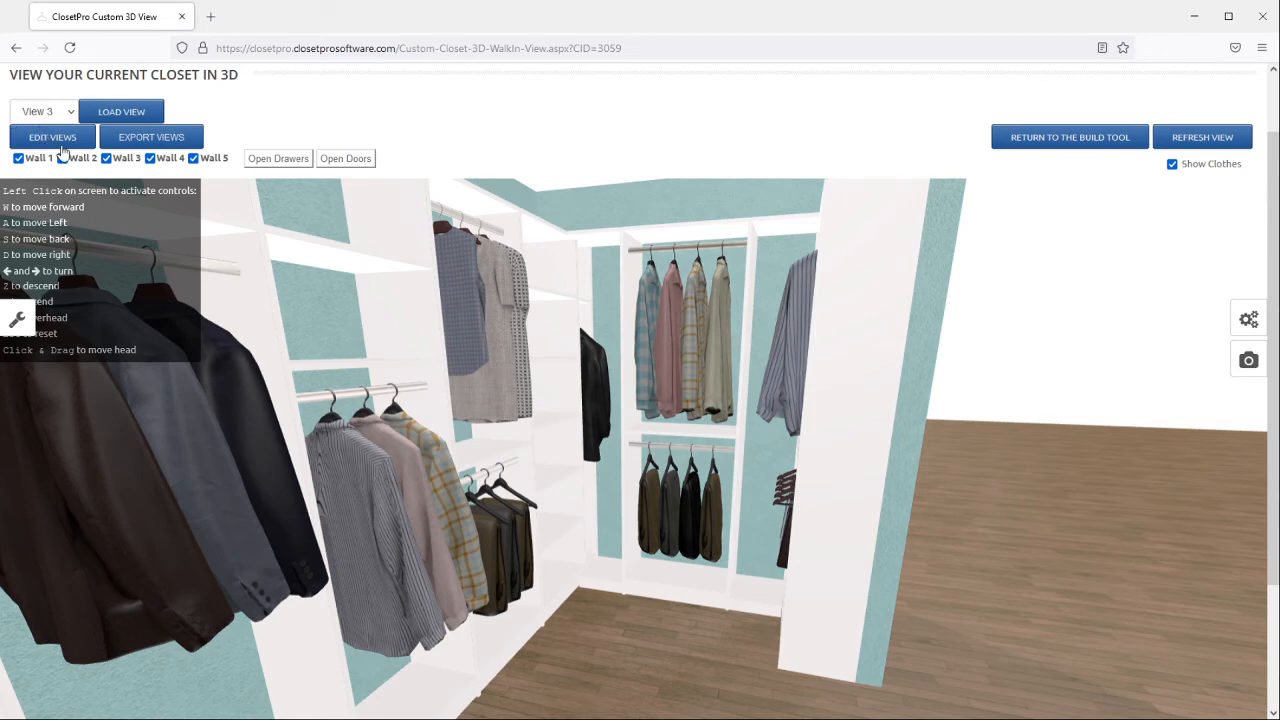
In Edit Views, move View 3 above View 2 and save the new order.
click(52, 136)
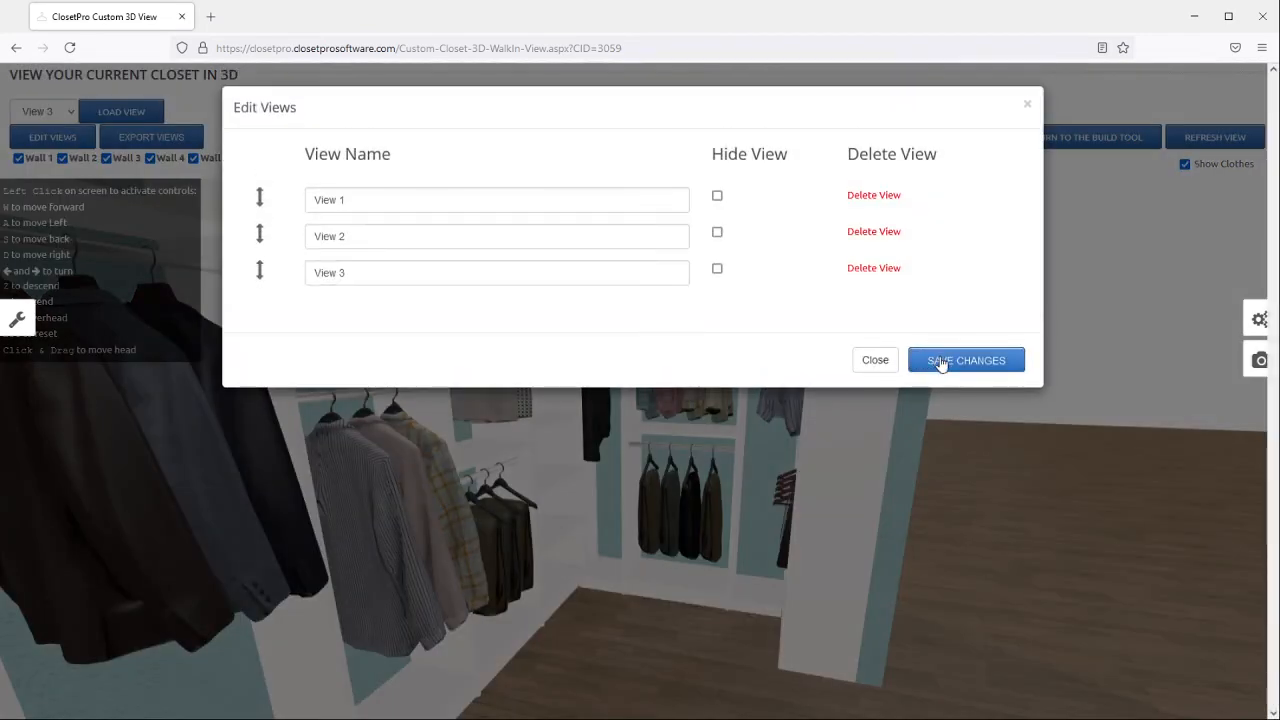
drag(260, 272, 260, 188)
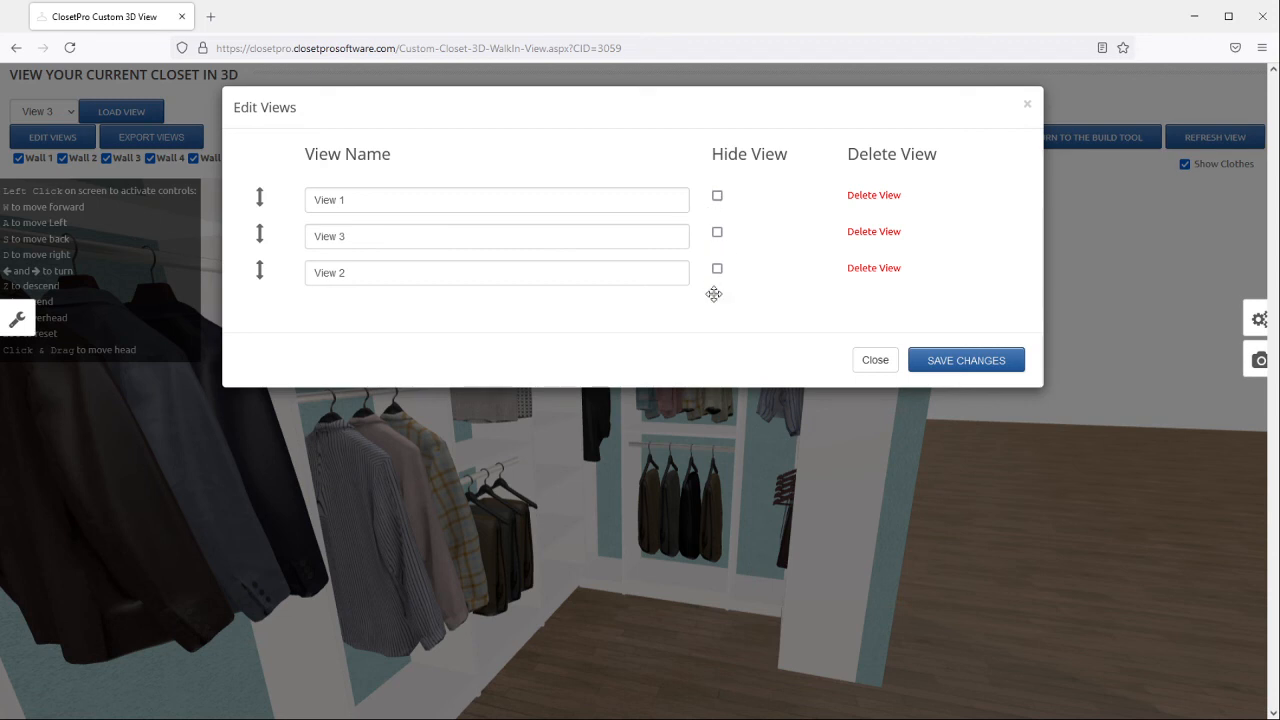
click(964, 360)
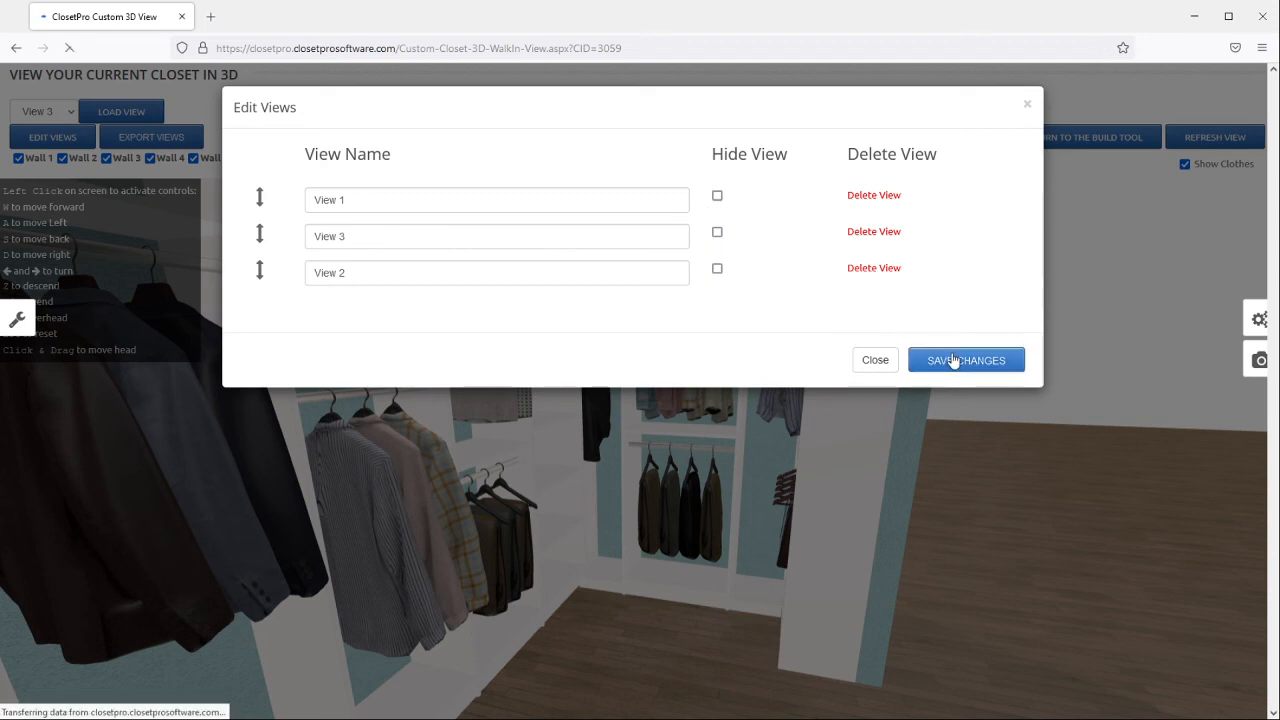
click(964, 360)
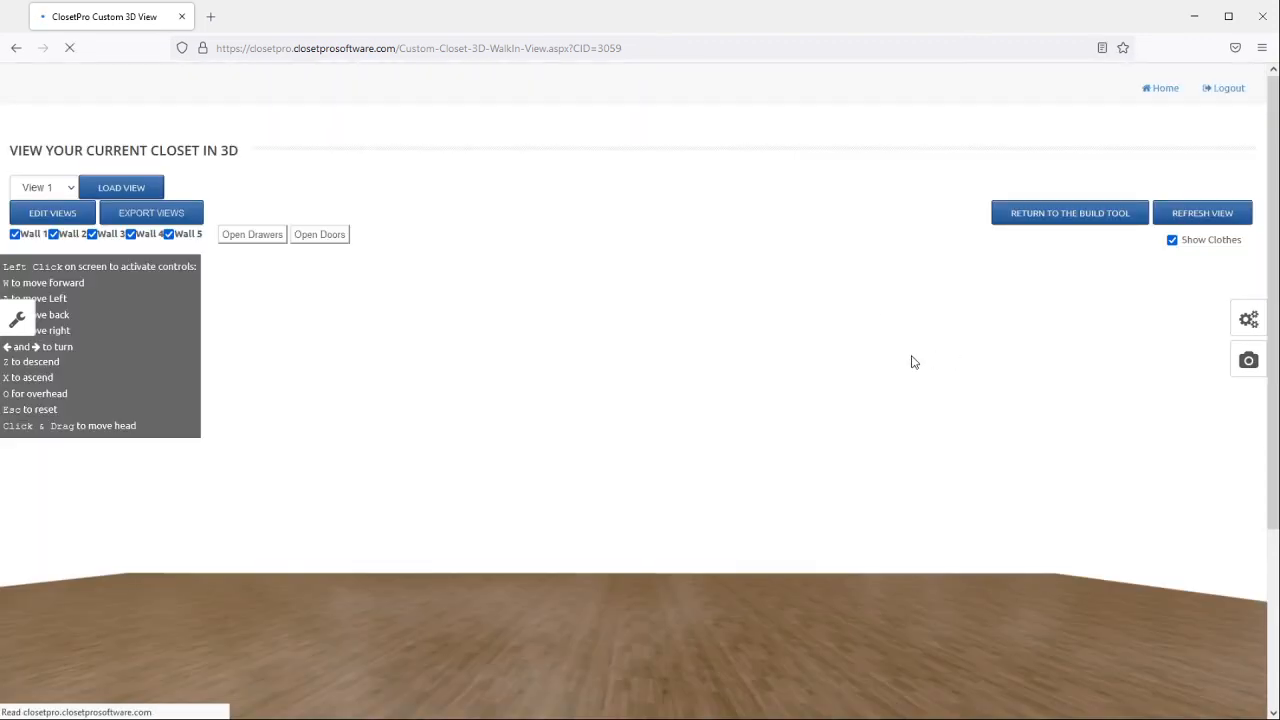